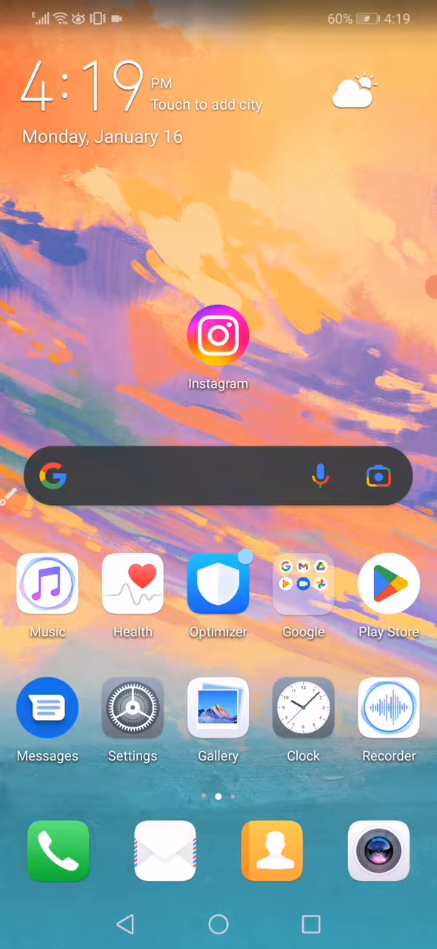
Step: Launch the device Settings app from the home screen
left_click(133, 709)
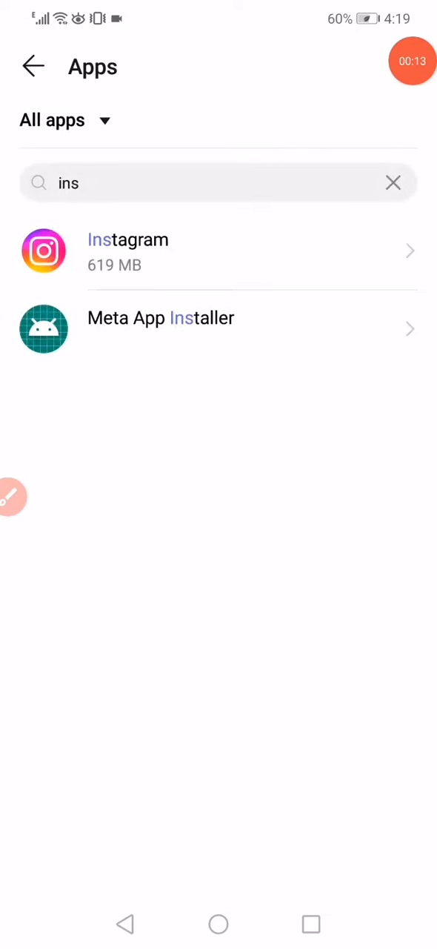
Step: Clear the search, scroll to Instagram and view its storage details (462 MB data, 67.11 MB cache)
left_click(394, 182)
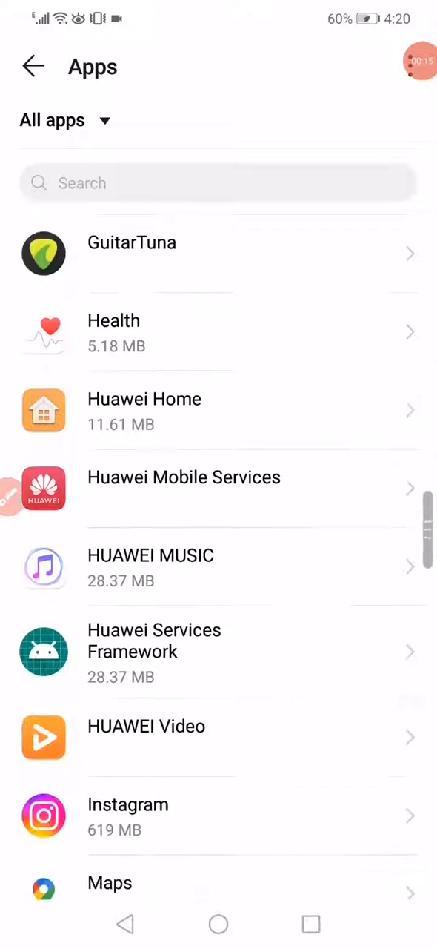
scroll("down", 3)
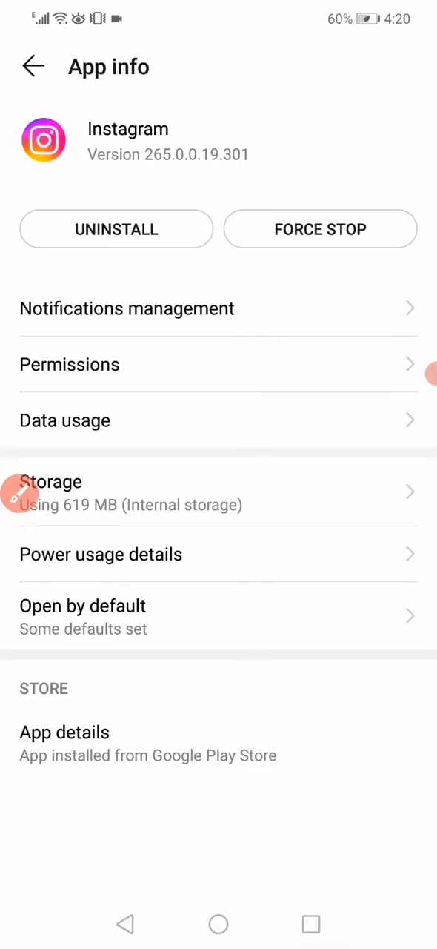
left_click(50, 482)
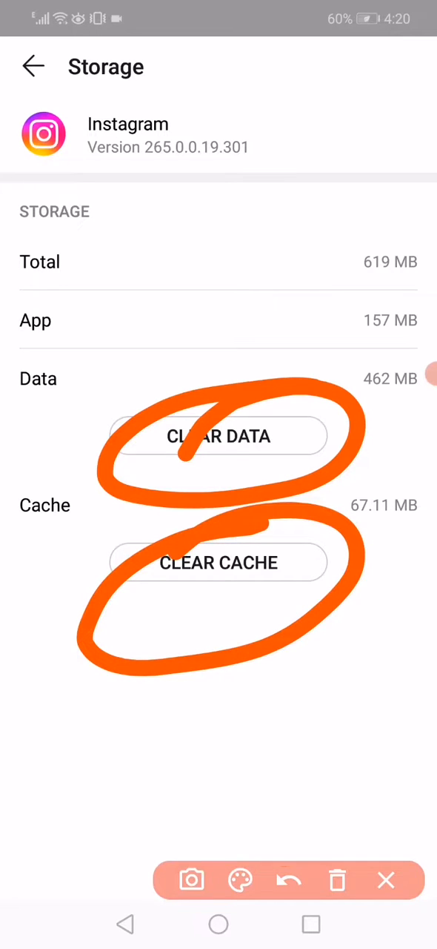
Step: Review the storage amounts and return to Instagram's app info page (619 MB used)
left_click(290, 881)
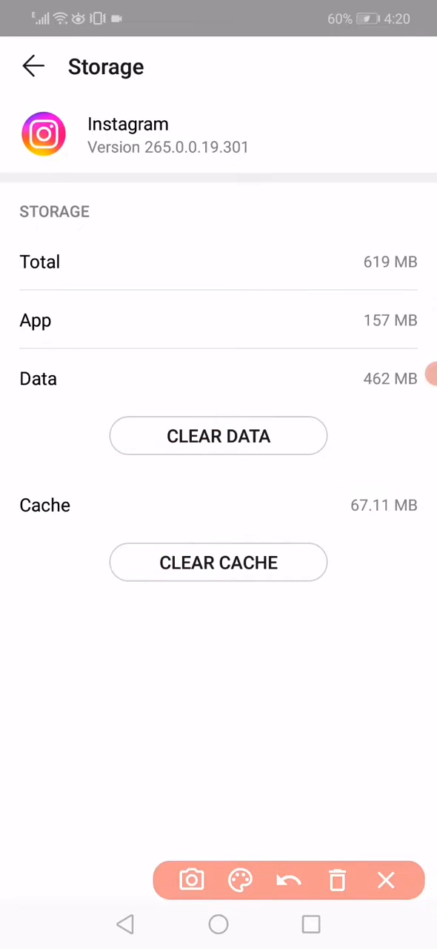
left_click(33, 65)
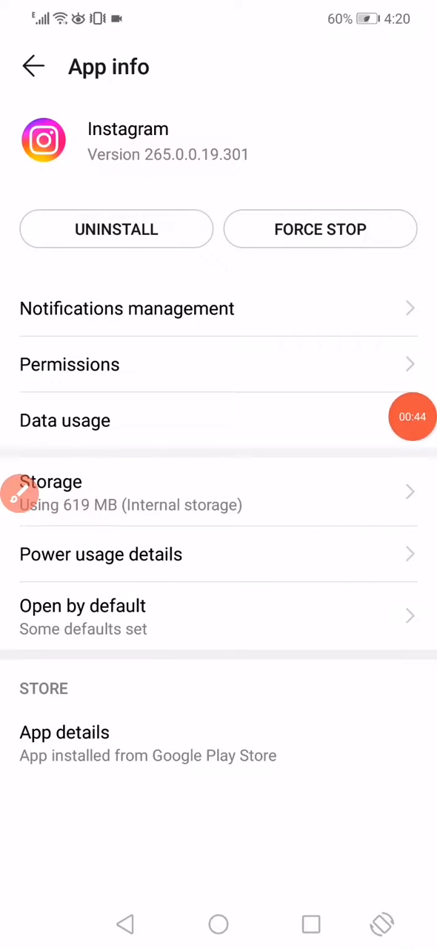
left_click(65, 421)
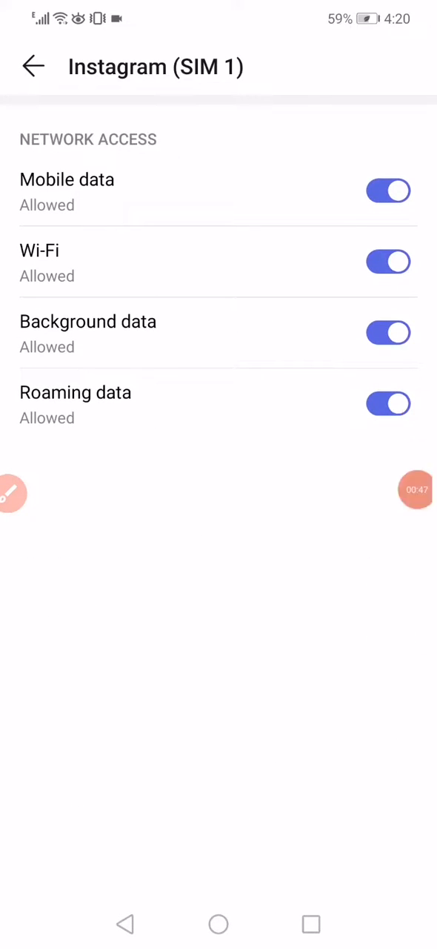
left_click(389, 190)
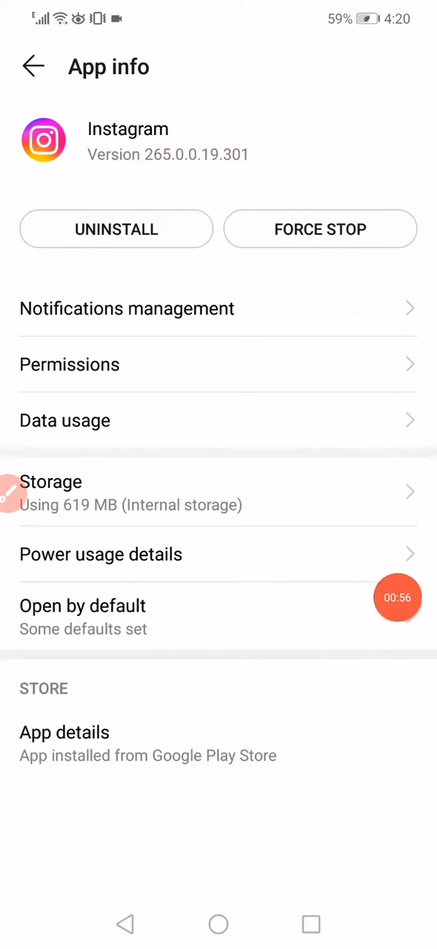
Step: Review Instagram's open-by-default links (no defaults set), then return to the home screen
left_click(83, 605)
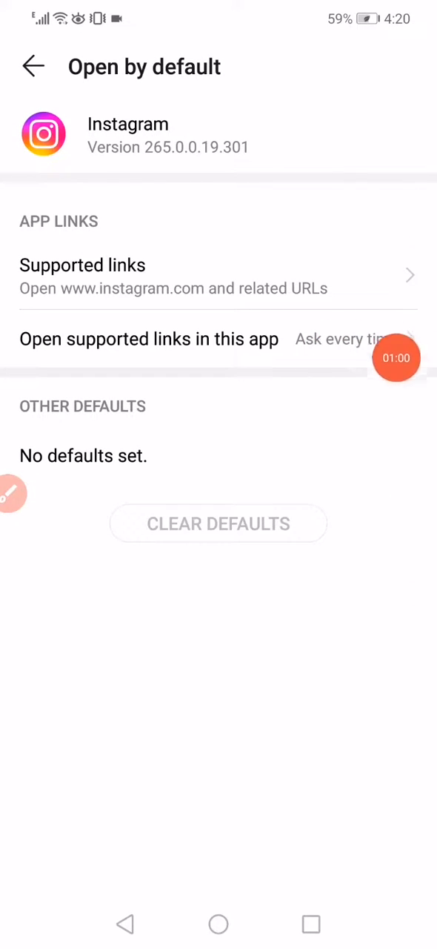
left_click(148, 338)
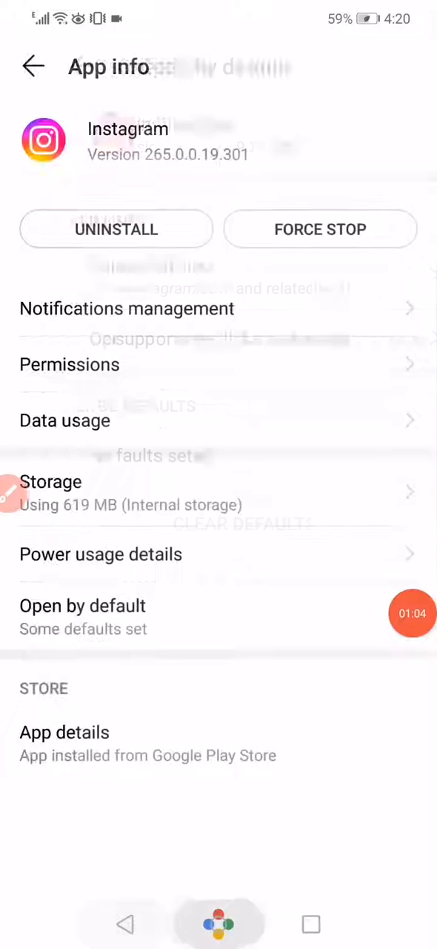
left_click(218, 924)
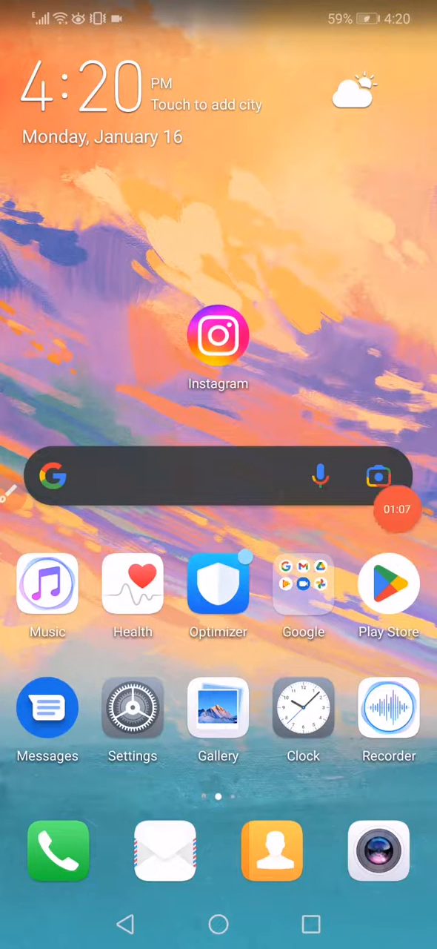